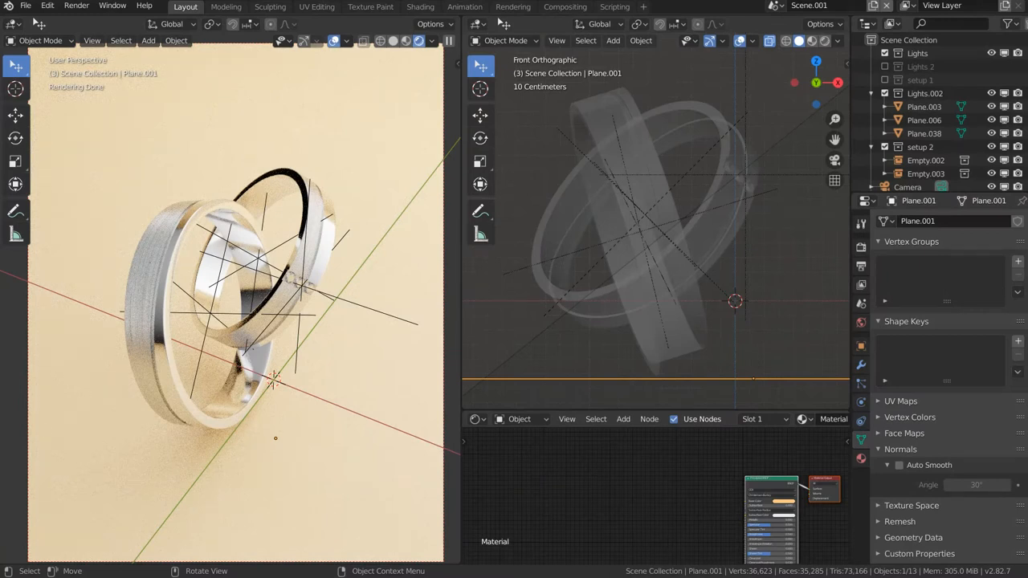
{"action": "mouse_move", "coordinate": [390, 130]}
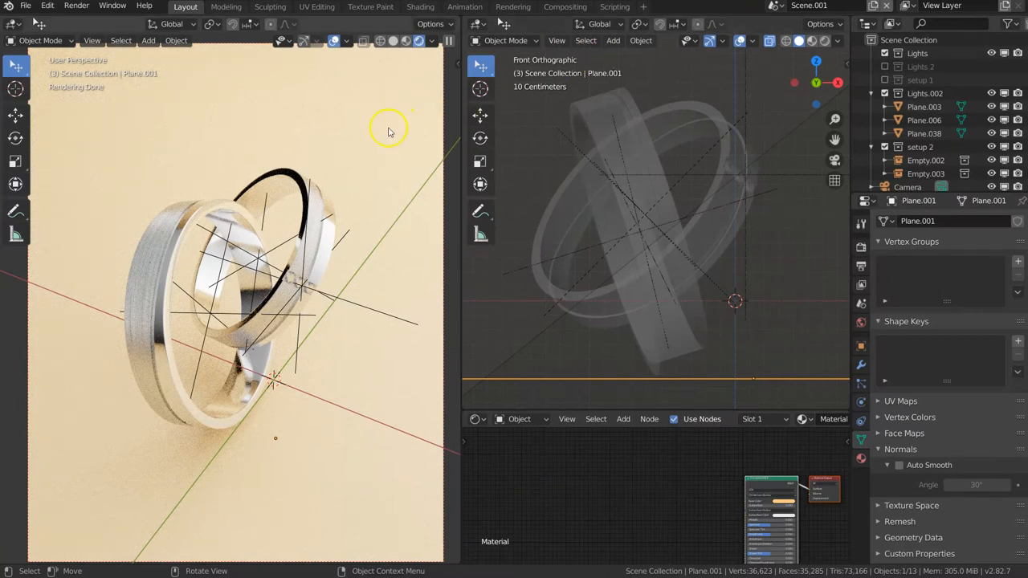
Select a ring control empty, then open File > Recover > Auto Save
{"action": "left_click", "coordinate": [200, 216]}
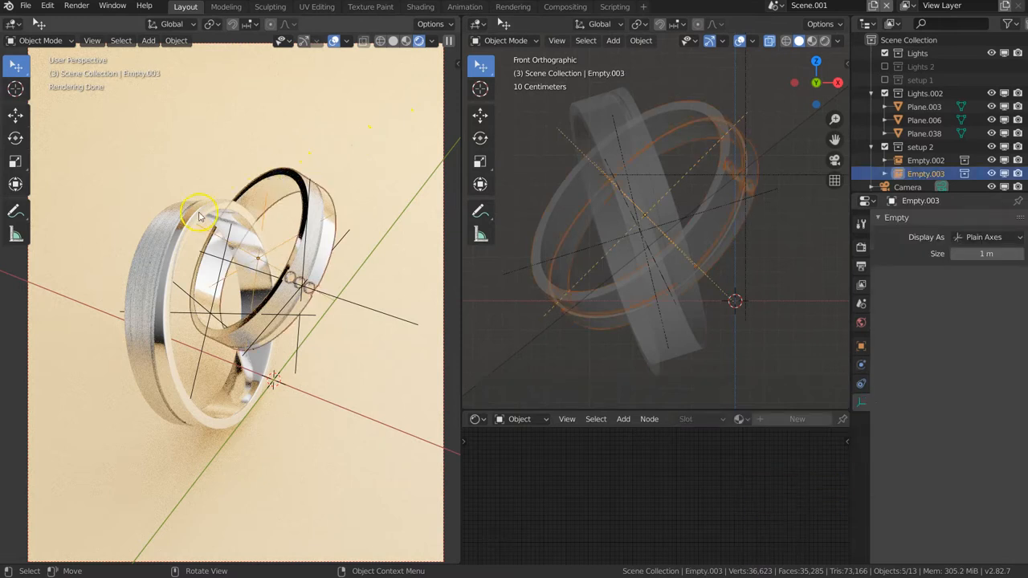
{"action": "left_click", "coordinate": [924, 160]}
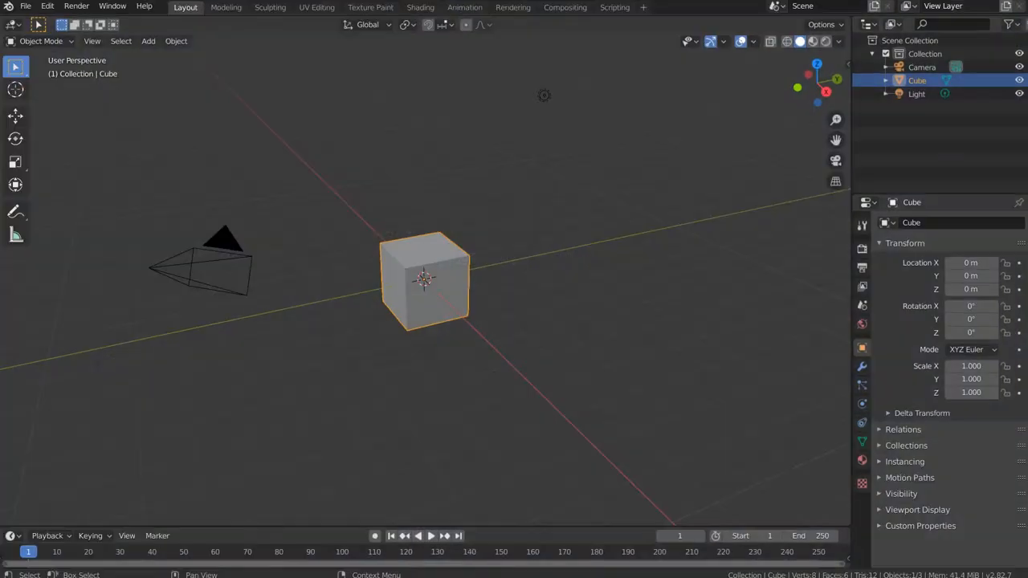
{"action": "mouse_move", "coordinate": [247, 153]}
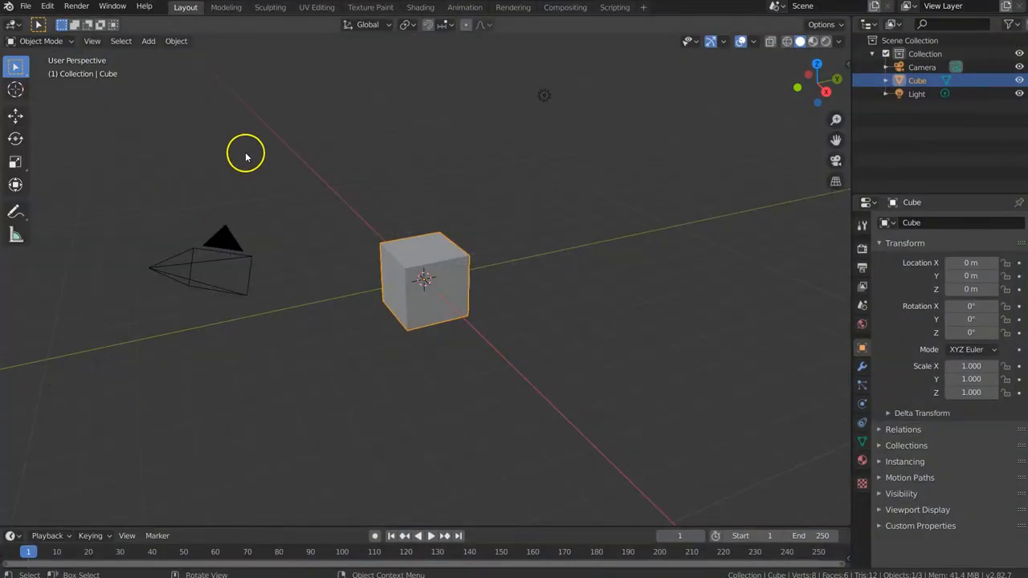
{"action": "left_click", "coordinate": [26, 6]}
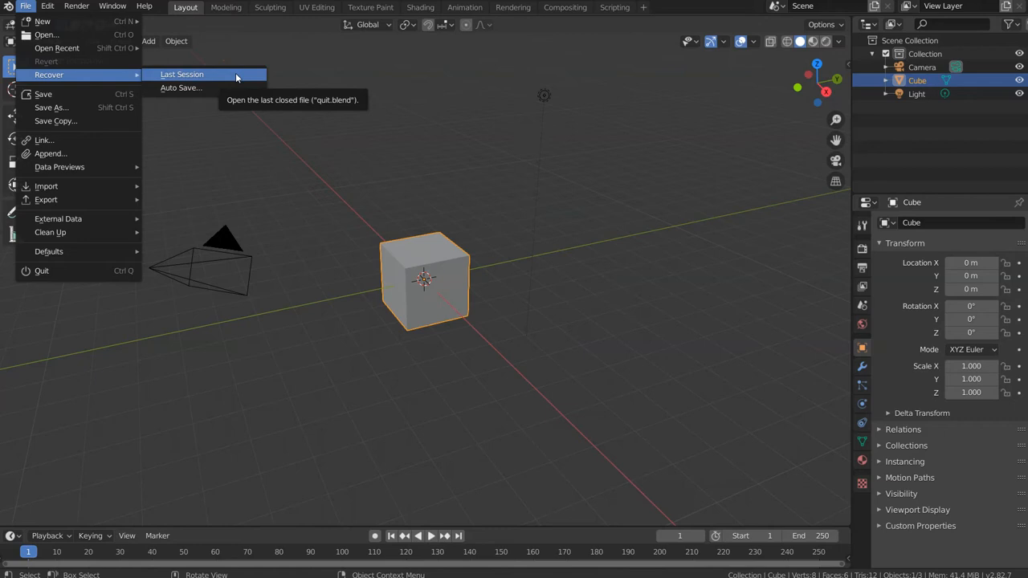
{"action": "mouse_move", "coordinate": [181, 87]}
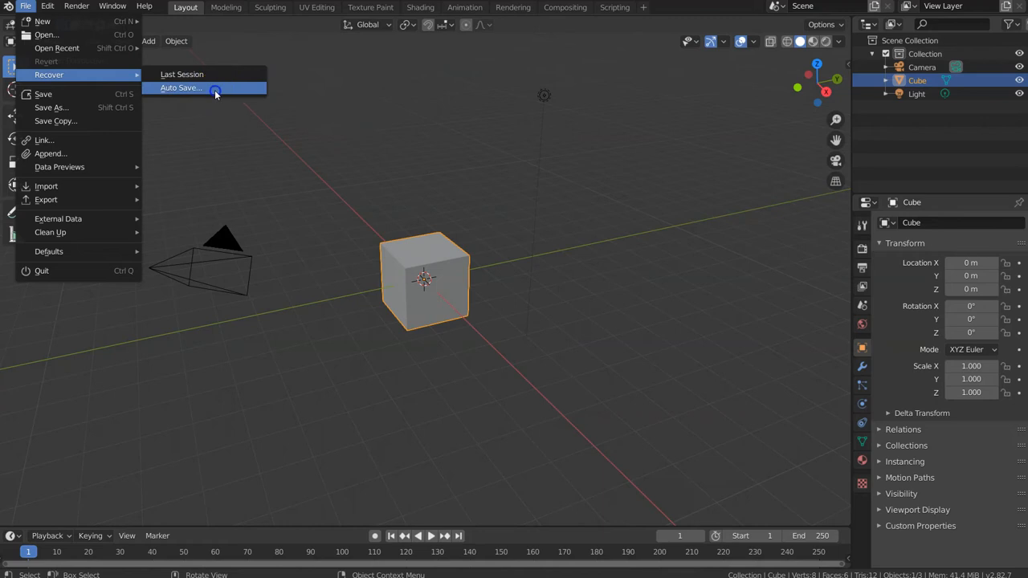
{"action": "left_click", "coordinate": [180, 87]}
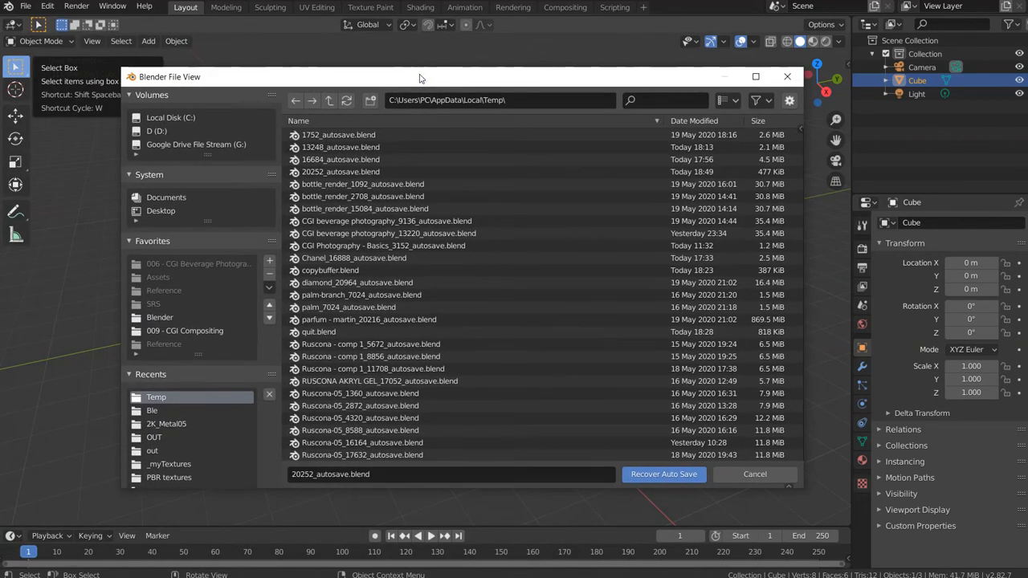
{"action": "mouse_move", "coordinate": [421, 114]}
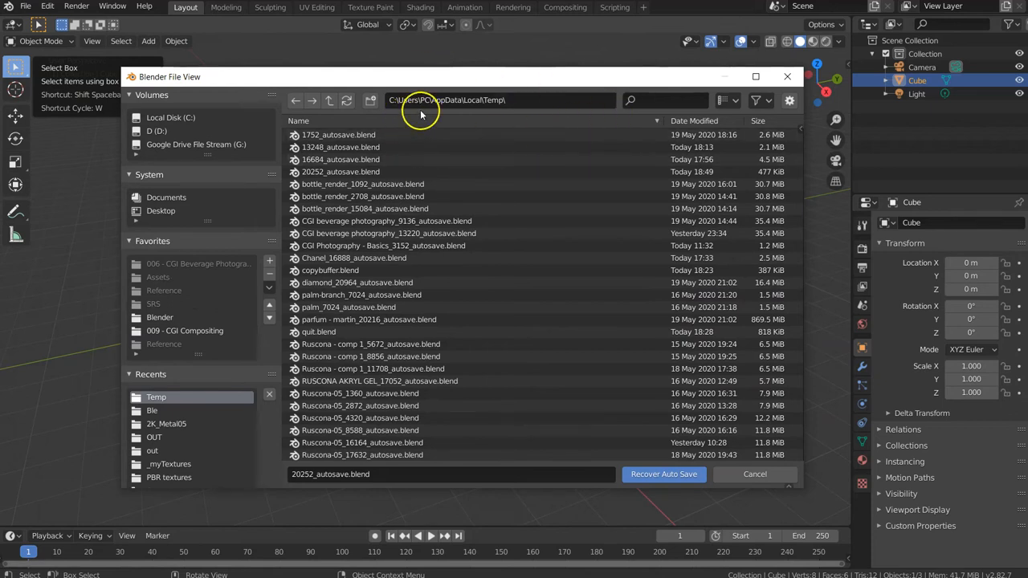
{"action": "mouse_move", "coordinate": [694, 144]}
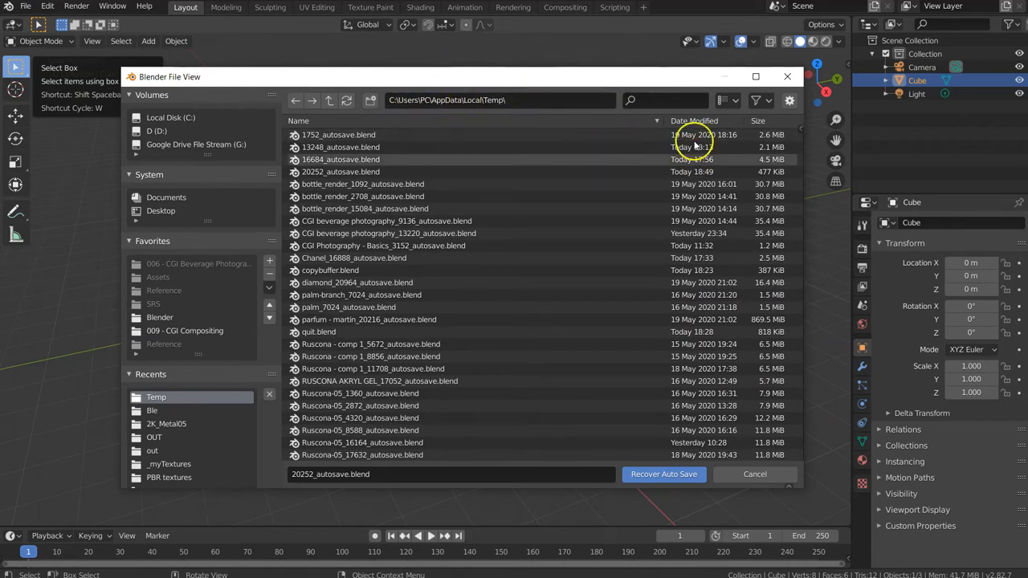
Sort auto-saves by date and recover the newest, test_13940_autosave.blend
{"action": "left_click", "coordinate": [693, 121]}
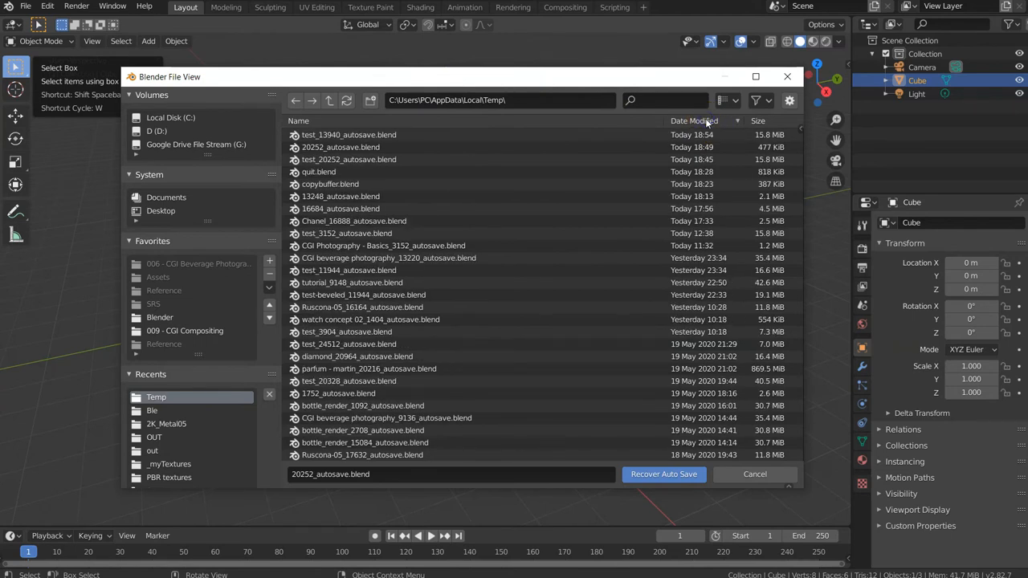
{"action": "left_click", "coordinate": [349, 134]}
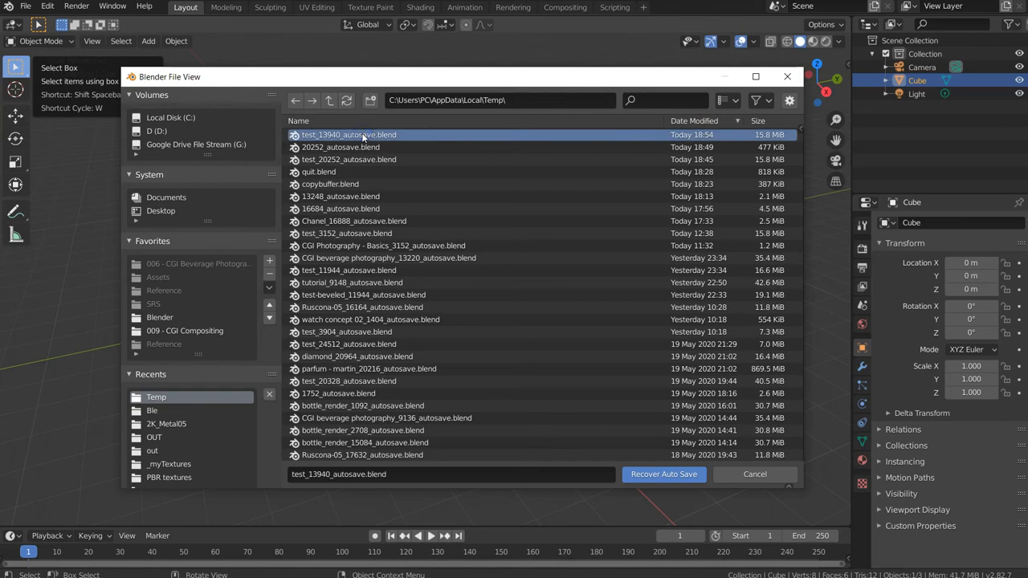
{"action": "left_click", "coordinate": [664, 474]}
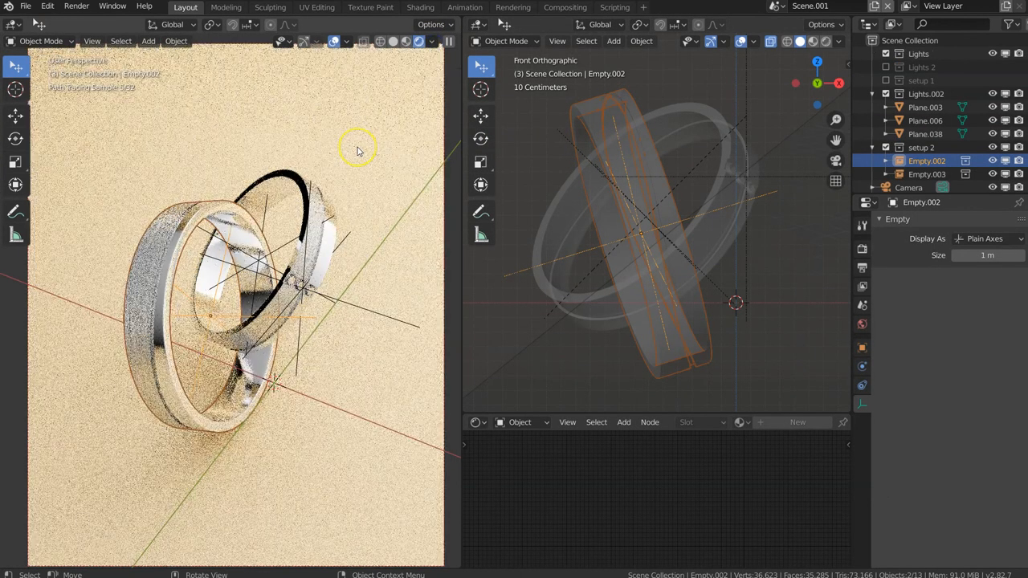
{"action": "mouse_move", "coordinate": [267, 147]}
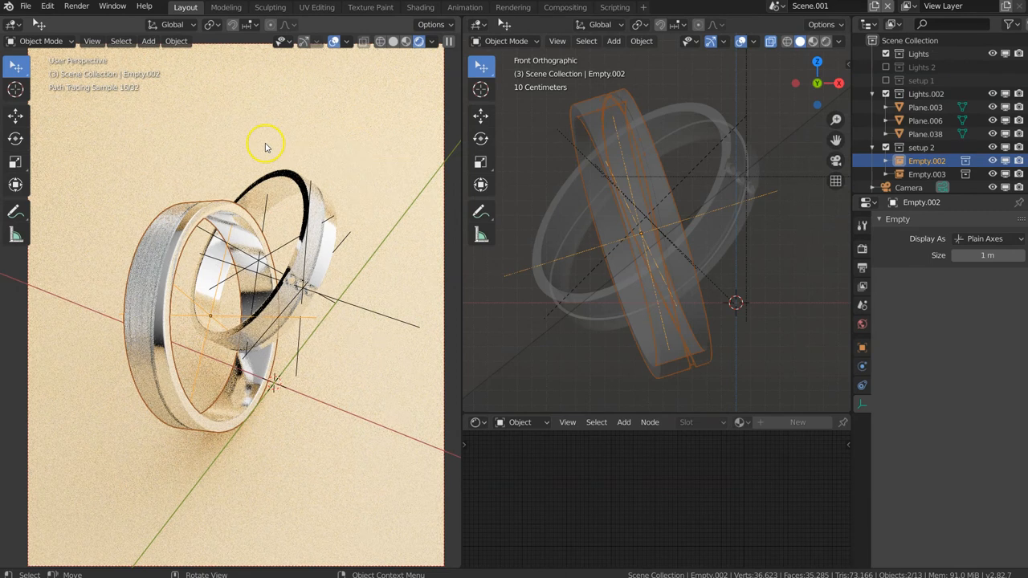